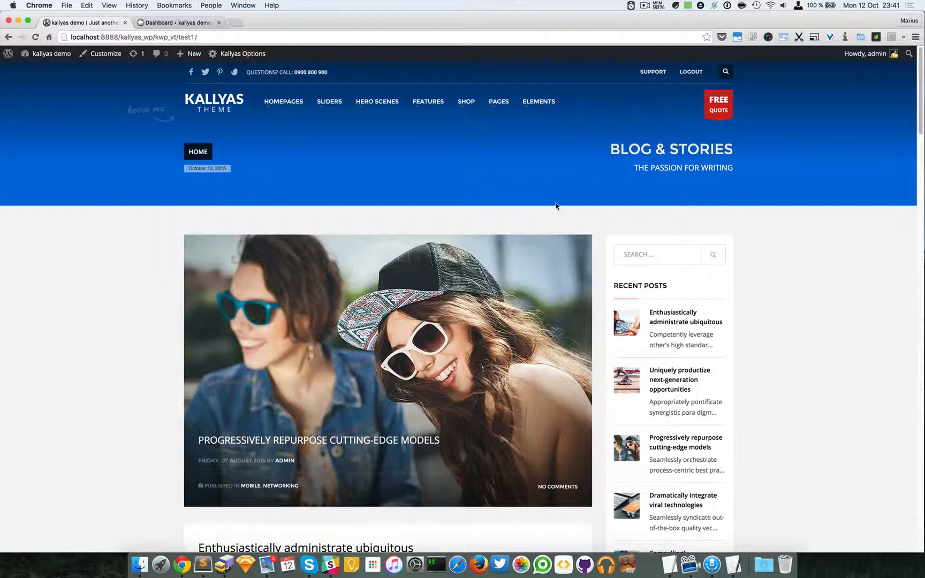
mouse_move(522, 189)
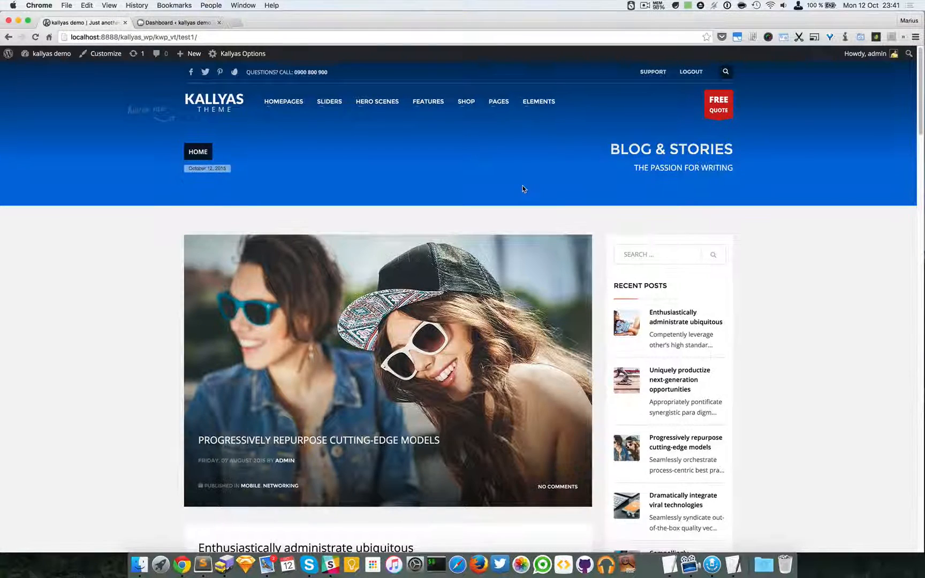
Open the 'Progressively repurpose cutting-edge models' post from the blog listing and scroll through it
scroll(down, 3)
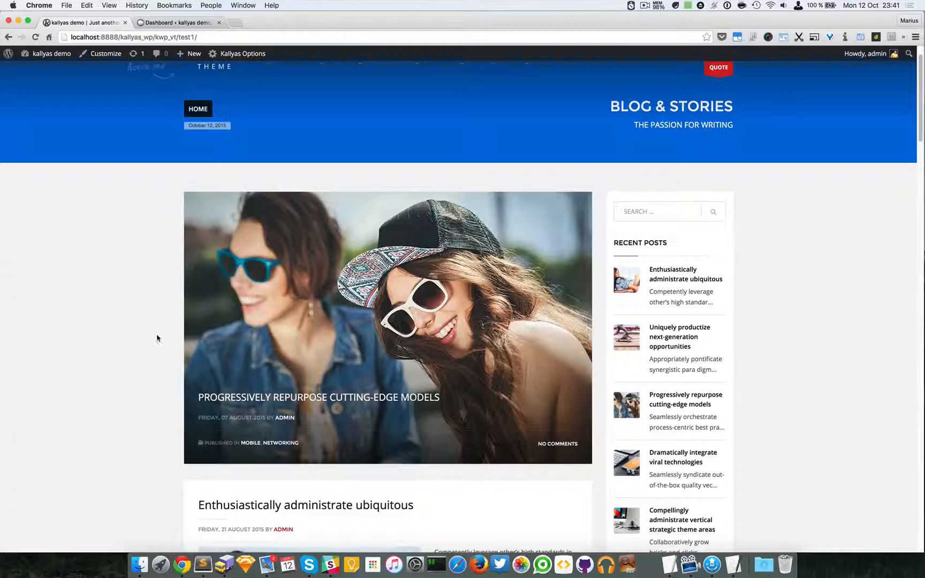
click(318, 398)
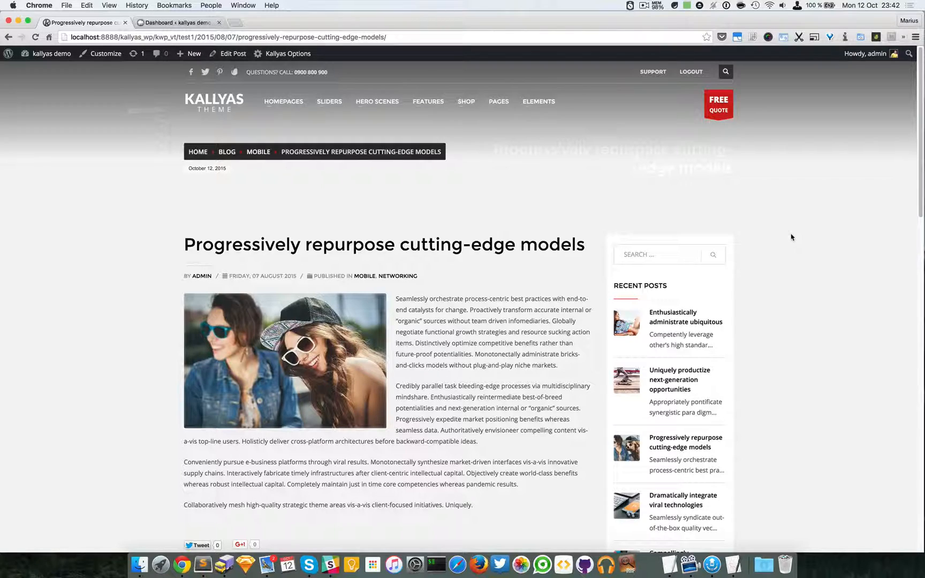
mouse_move(541, 172)
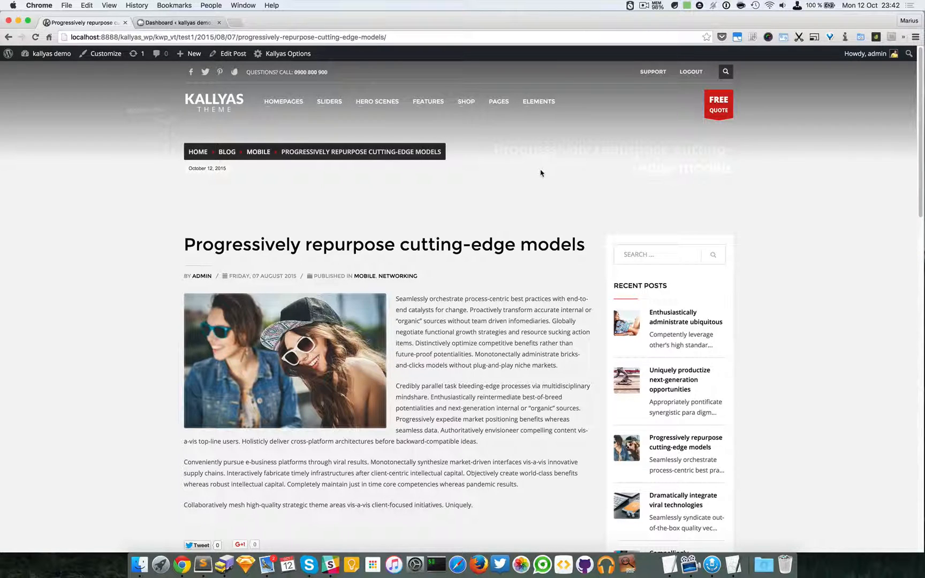
scroll(down, 3)
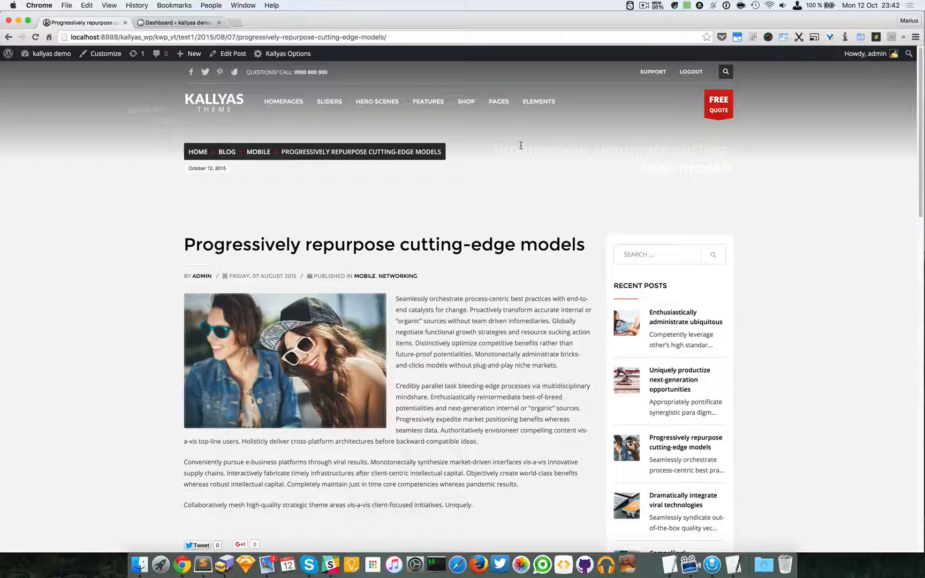
mouse_move(443, 198)
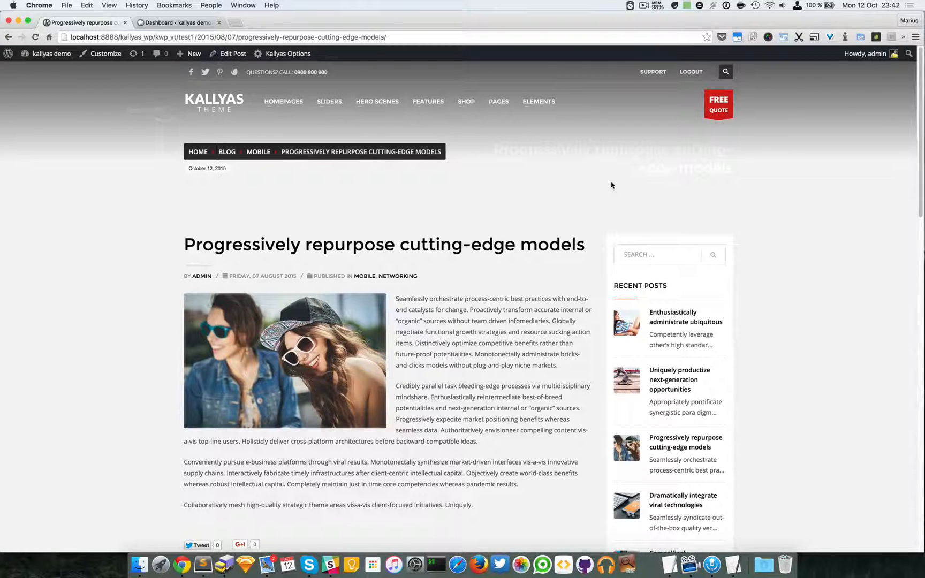
mouse_move(539, 211)
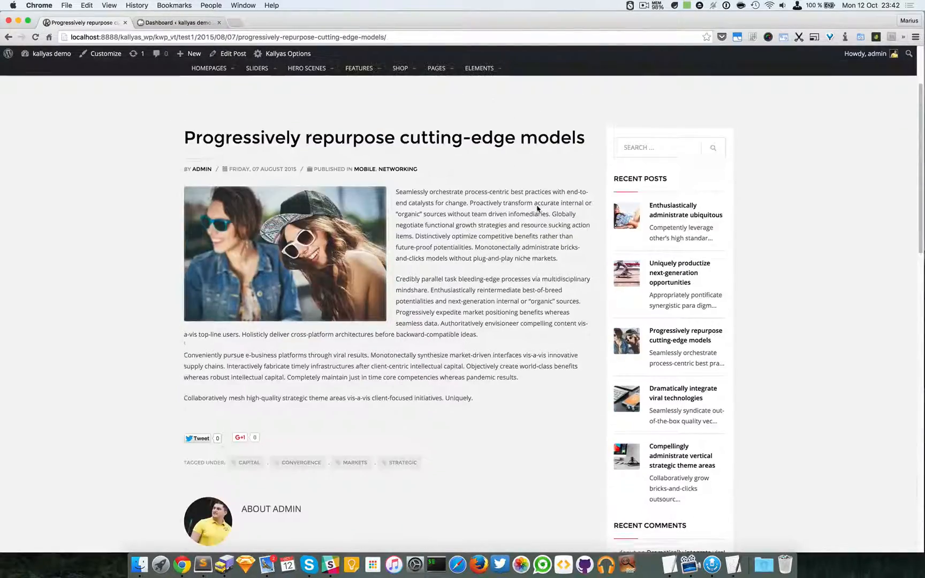
scroll(down, 3)
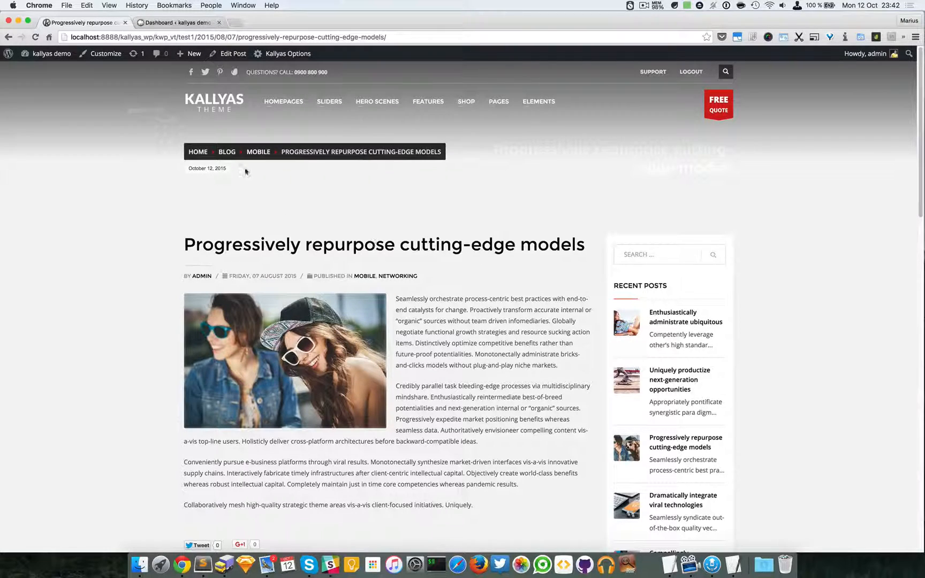
Go to the post's Edit Post screen in the WordPress dashboard
click(233, 53)
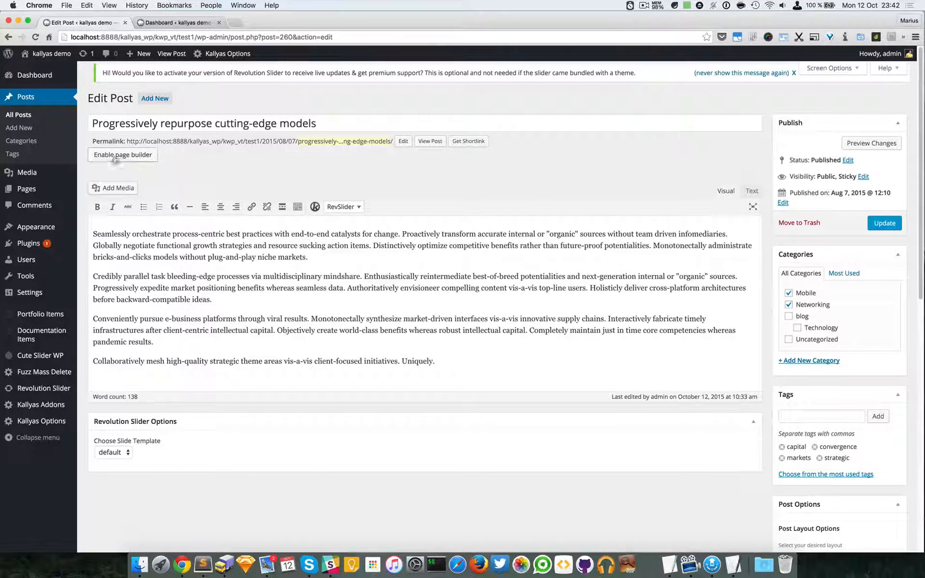
Enable the page builder for the post and launch 'Edit this page with pagebuilder'
click(123, 154)
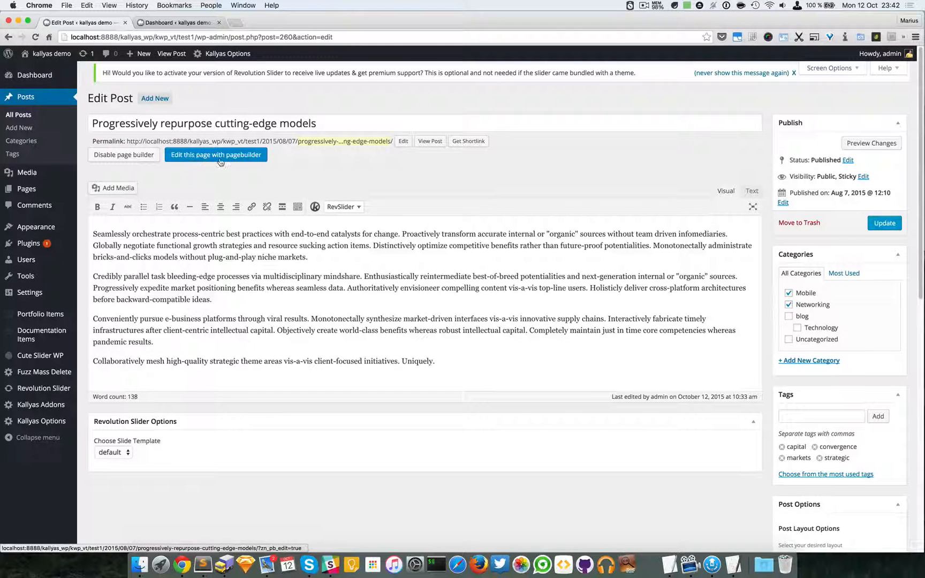
click(215, 154)
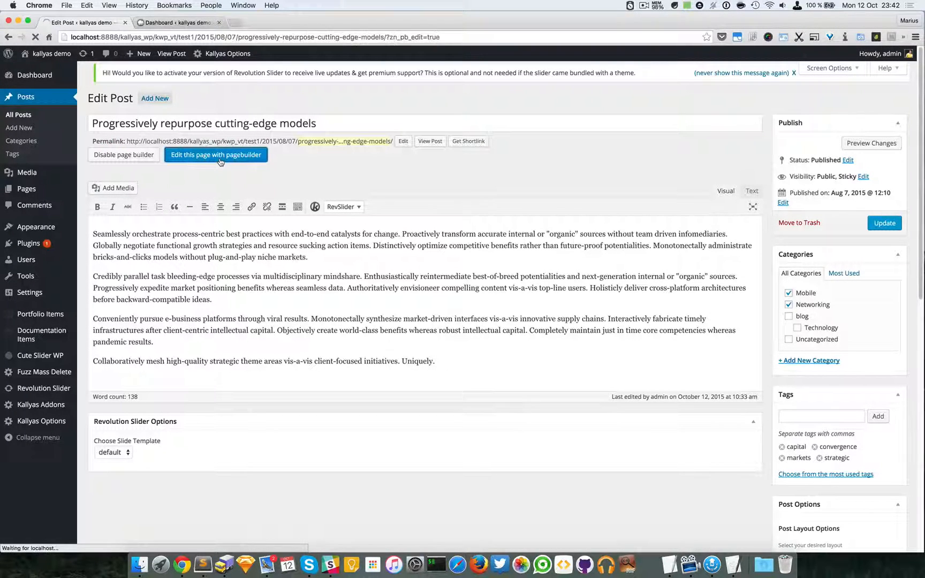
click(215, 154)
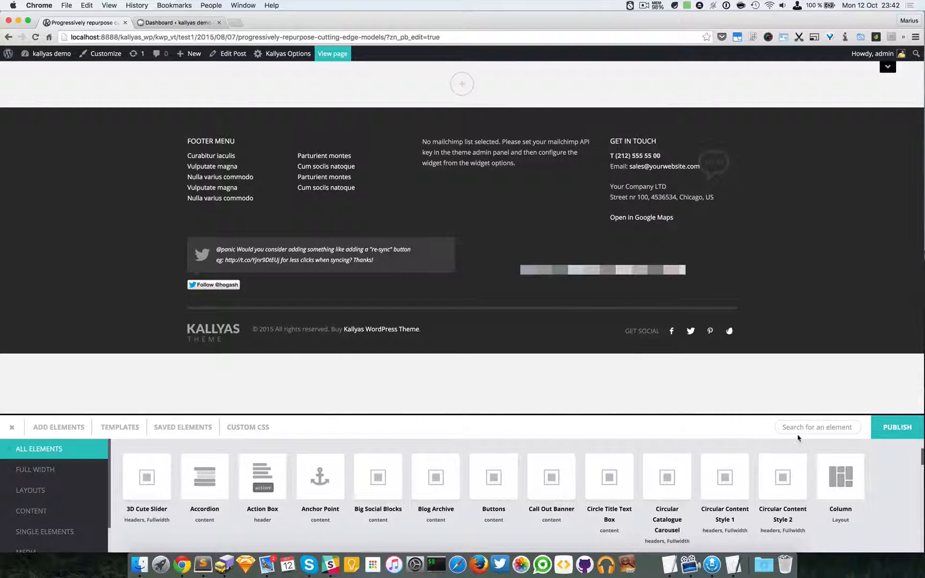
Find the Custom Sub-header element via the search and add it to the post
click(817, 427)
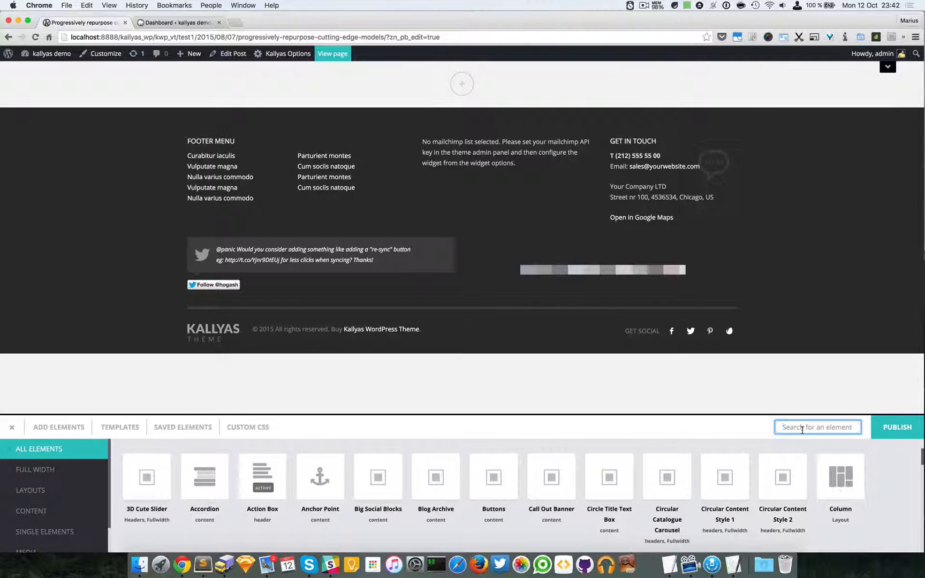
text(s)
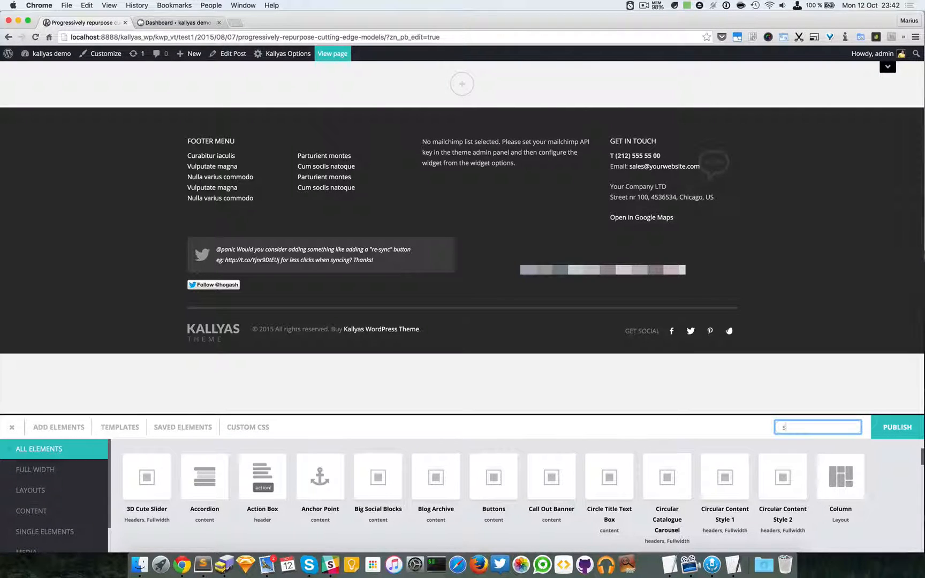
text(c)
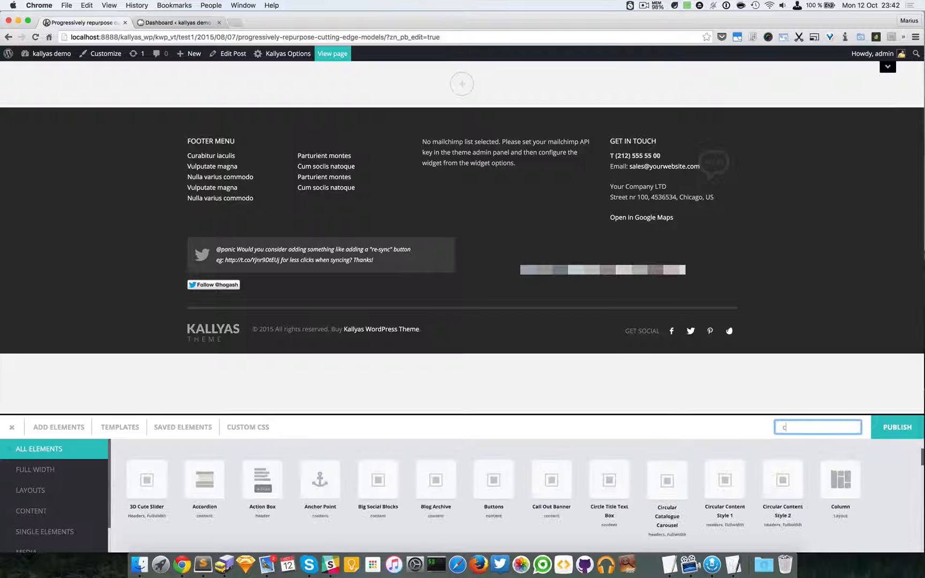
text(ust)
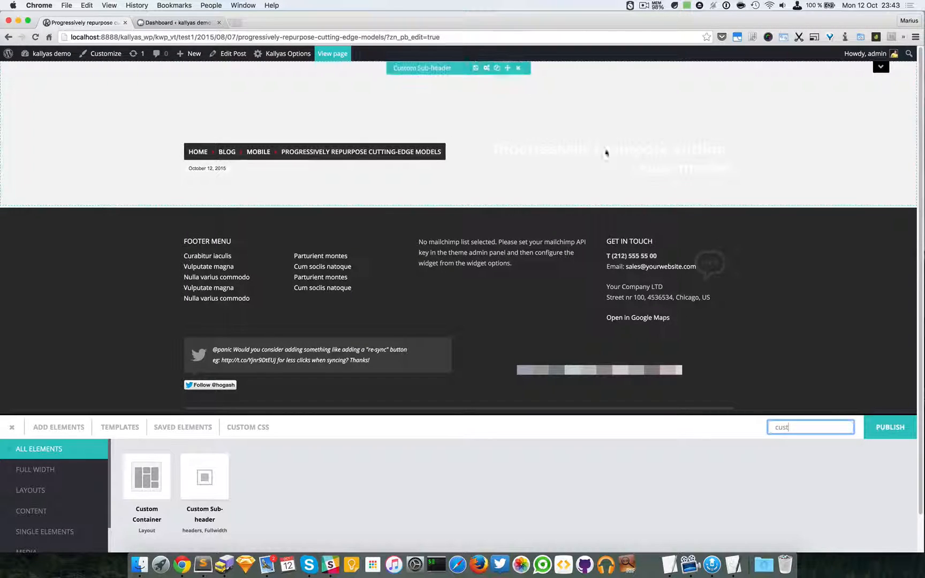
click(497, 68)
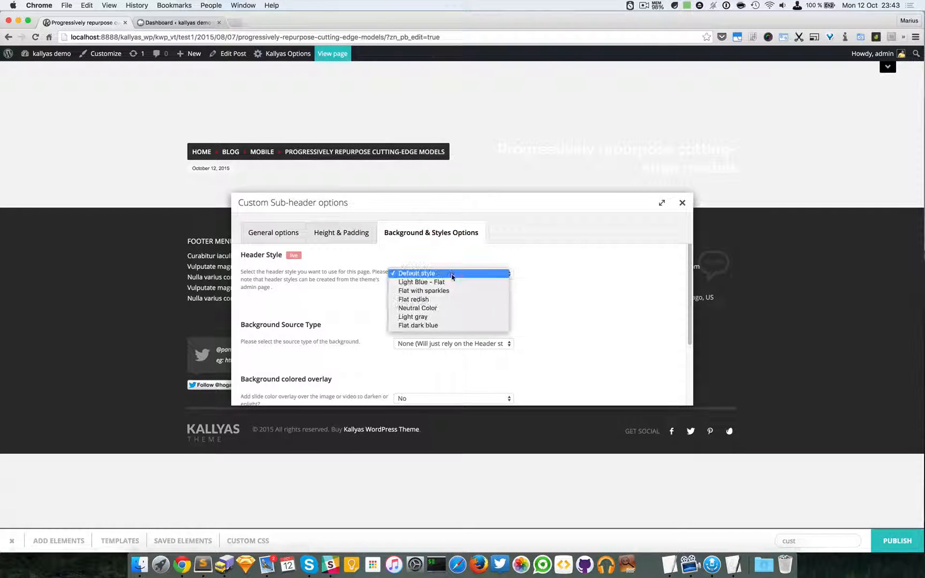
mouse_move(421, 282)
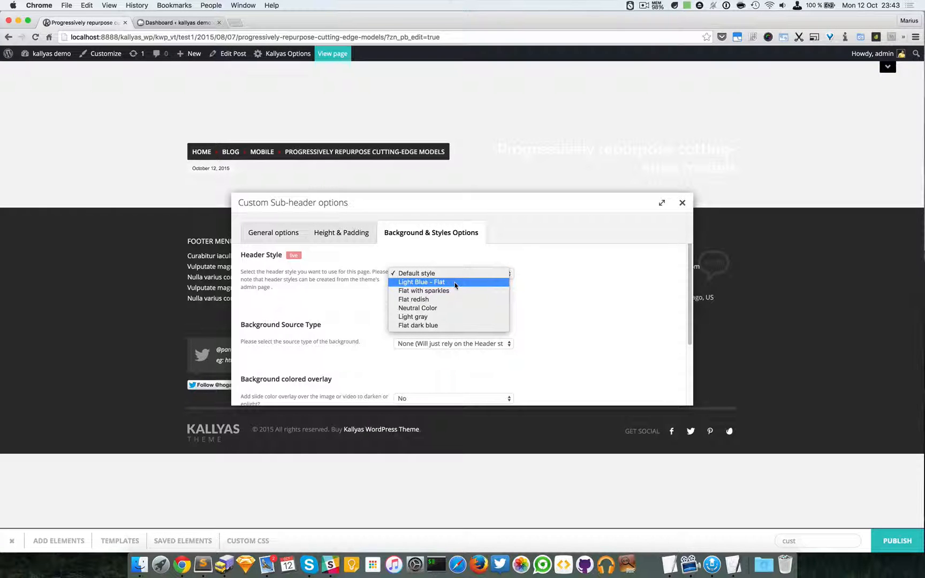
Check its Background & Styles options (Light Blue - Flat header style) and close the settings
click(421, 281)
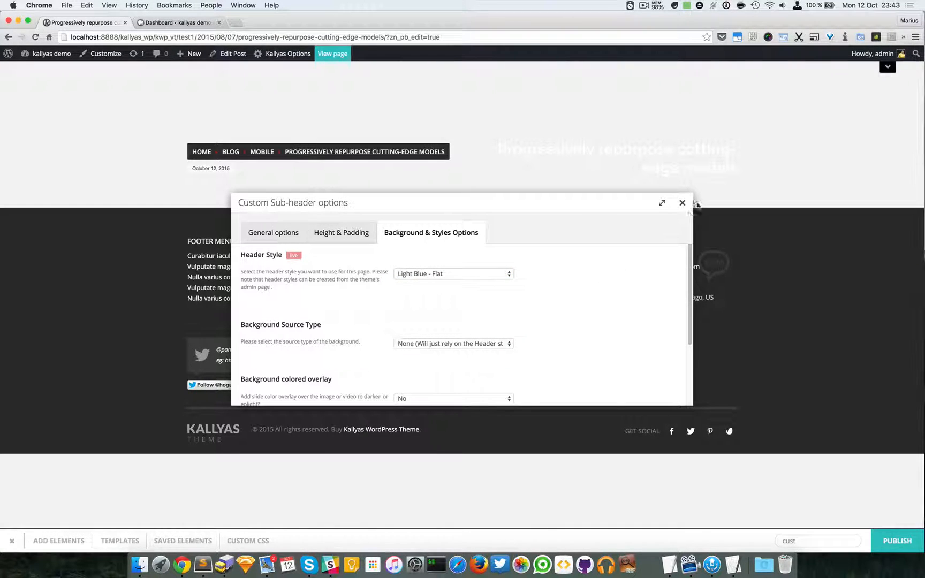
click(683, 202)
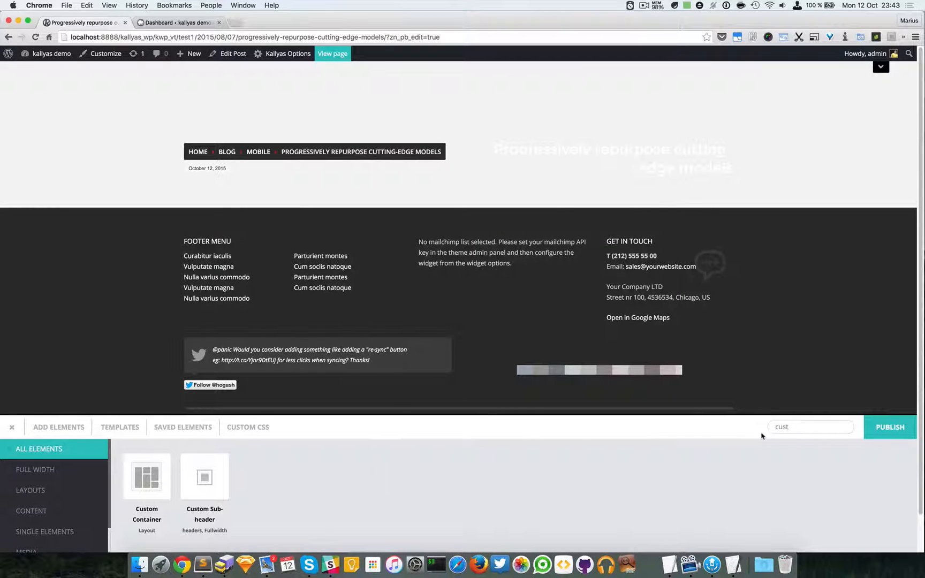
Drop a Section under the sub-header, place Post content in it, then search 'comment'
text(secti)
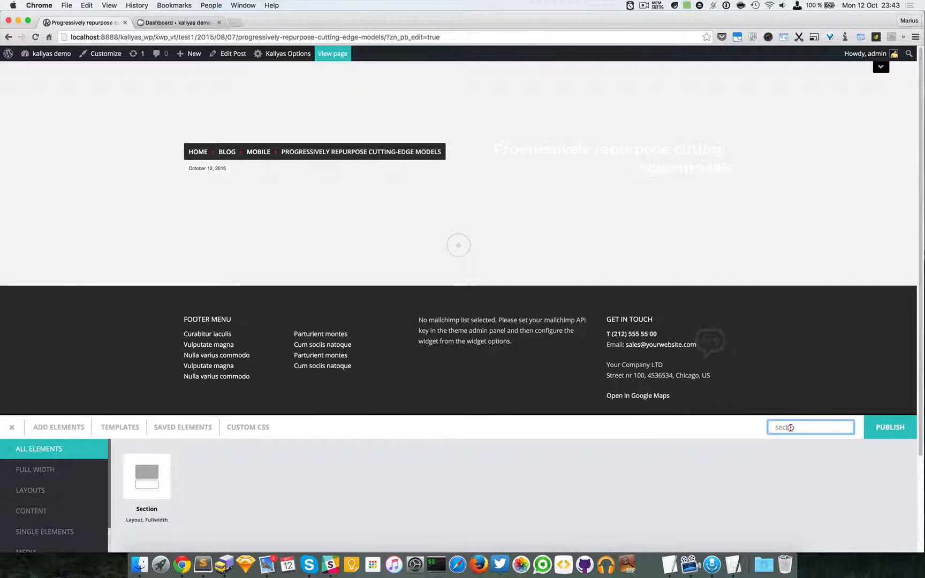
text(pot)
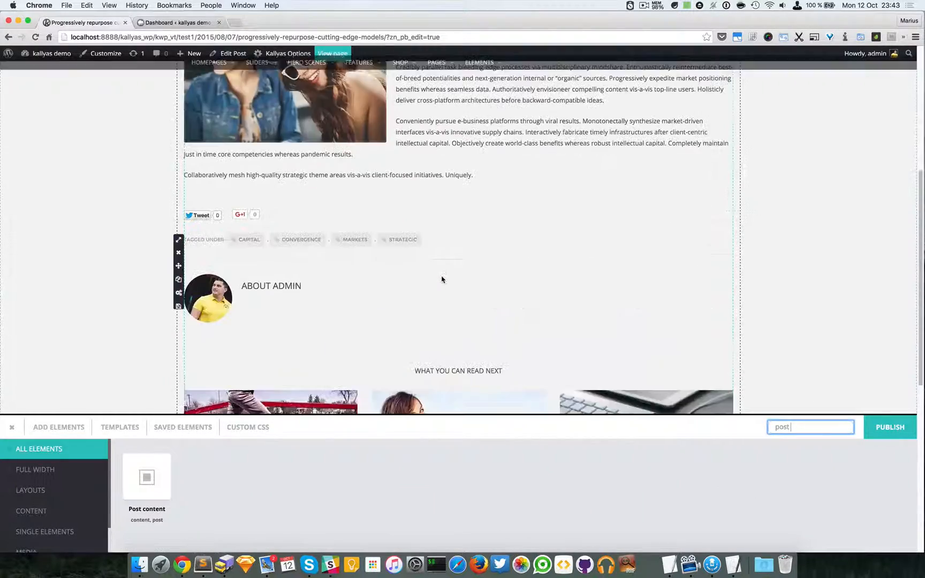
scroll(down, 3)
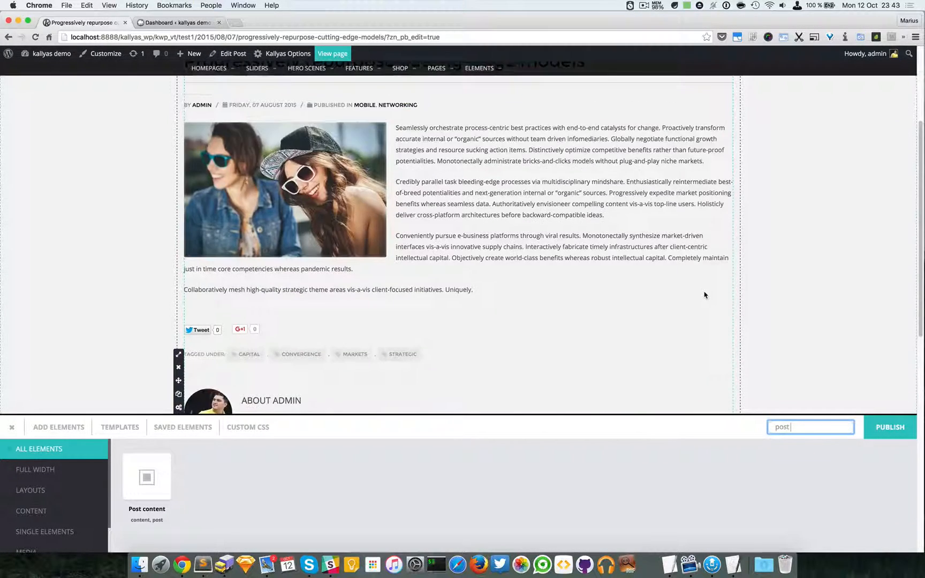
scroll(down, 3)
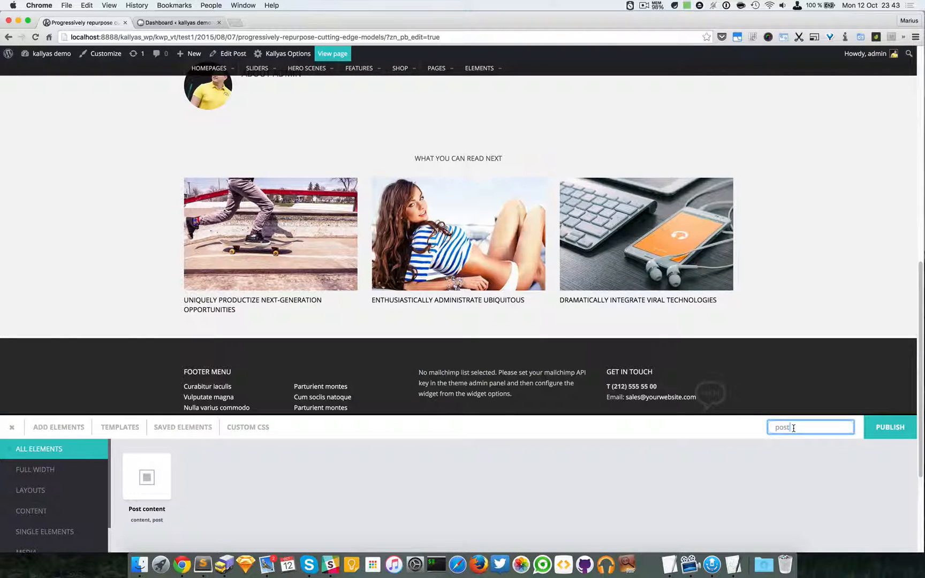
text(comment)
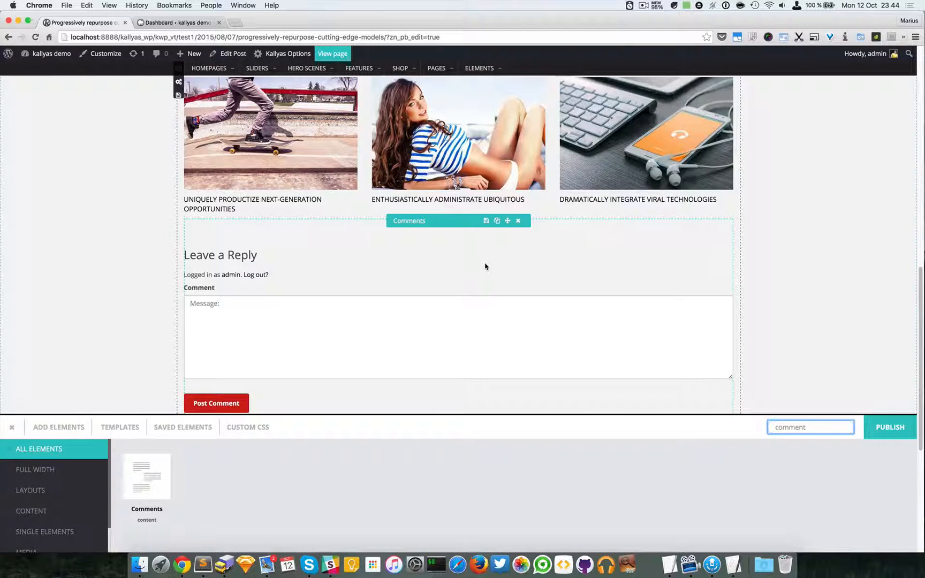
mouse_move(285, 273)
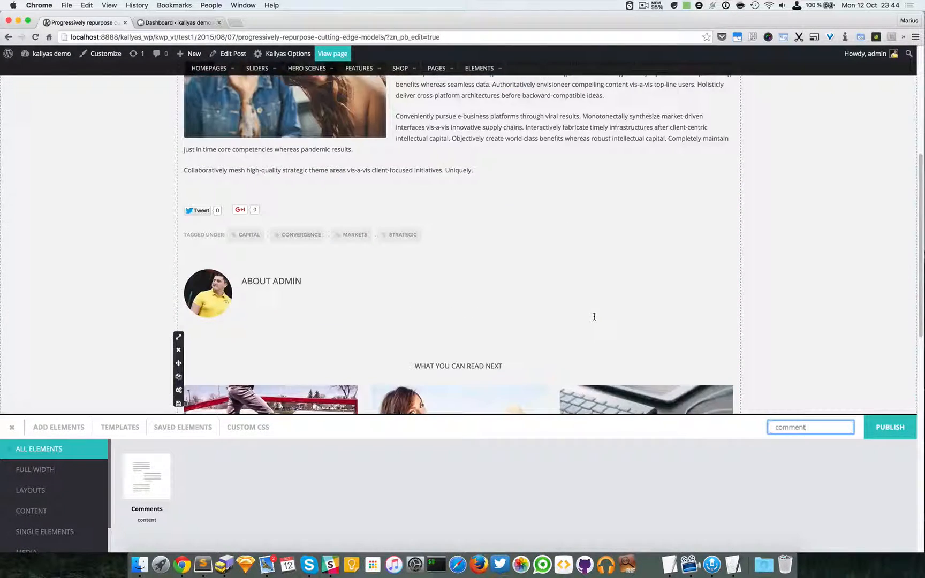
Place the Comments element with its reply form below the post content in the section
scroll(down, 3)
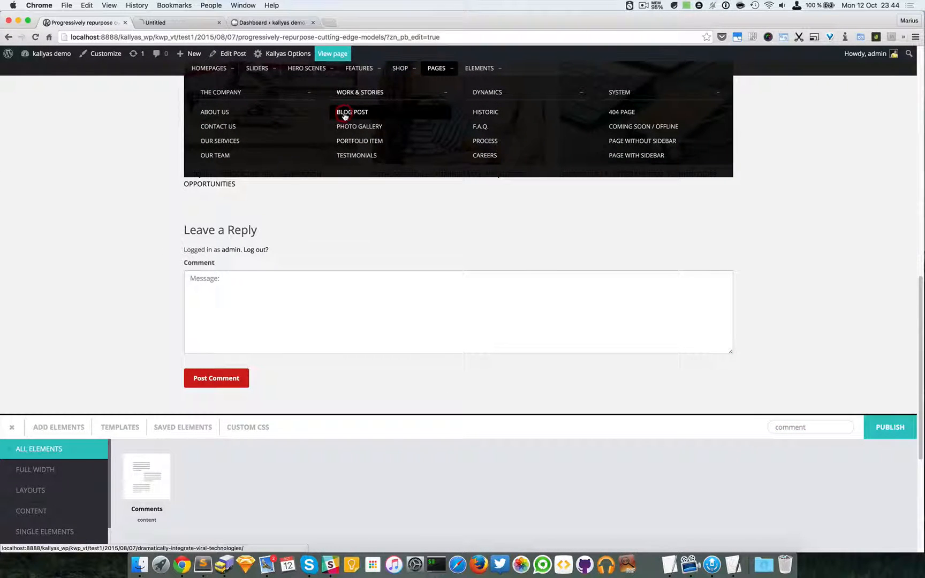
click(352, 111)
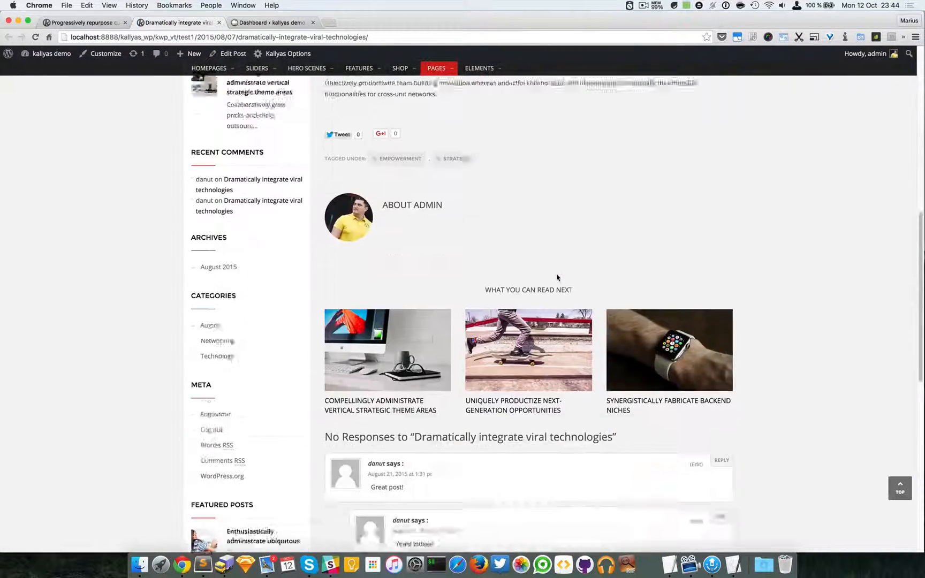
scroll(down, 3)
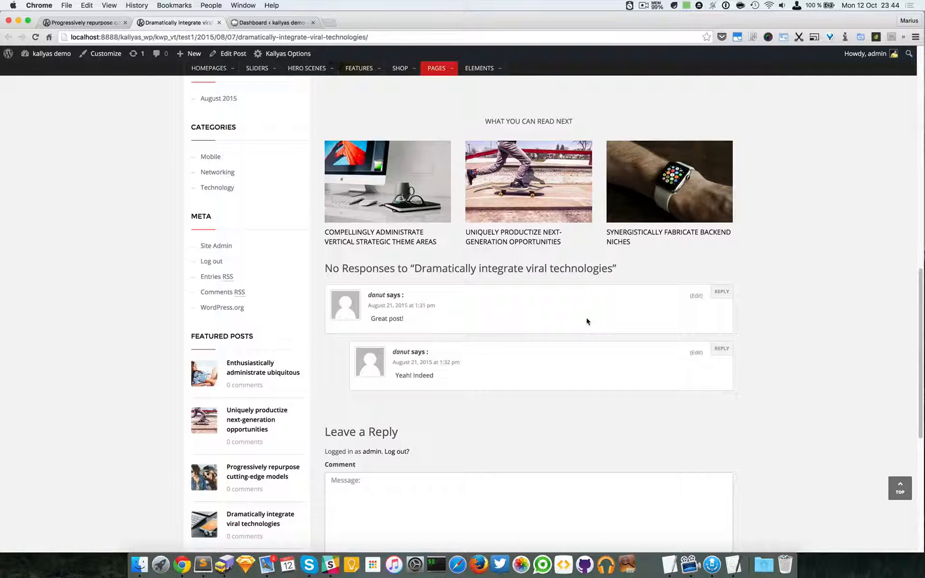
scroll(down, 3)
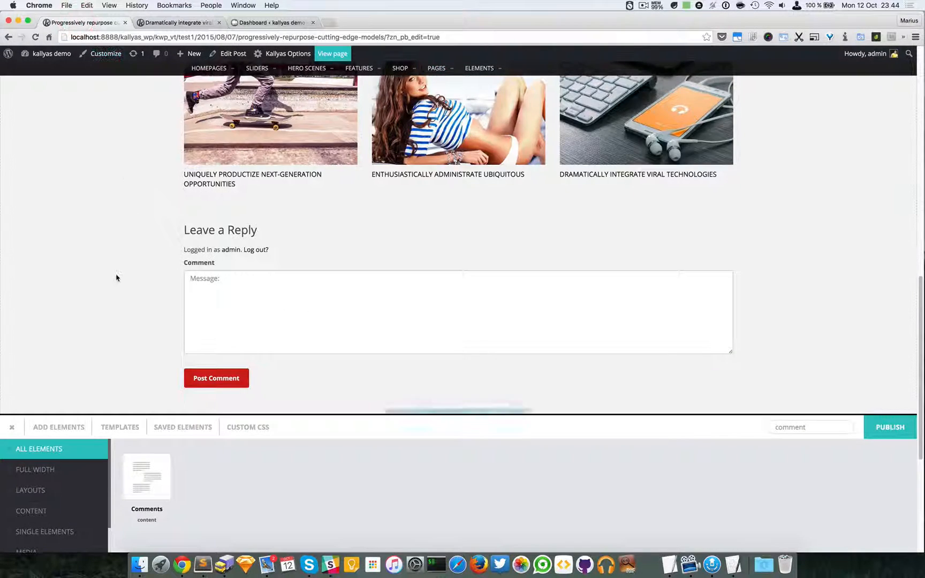
Clear the element search box so the full element library is listed, then return to the top
scroll(down, 3)
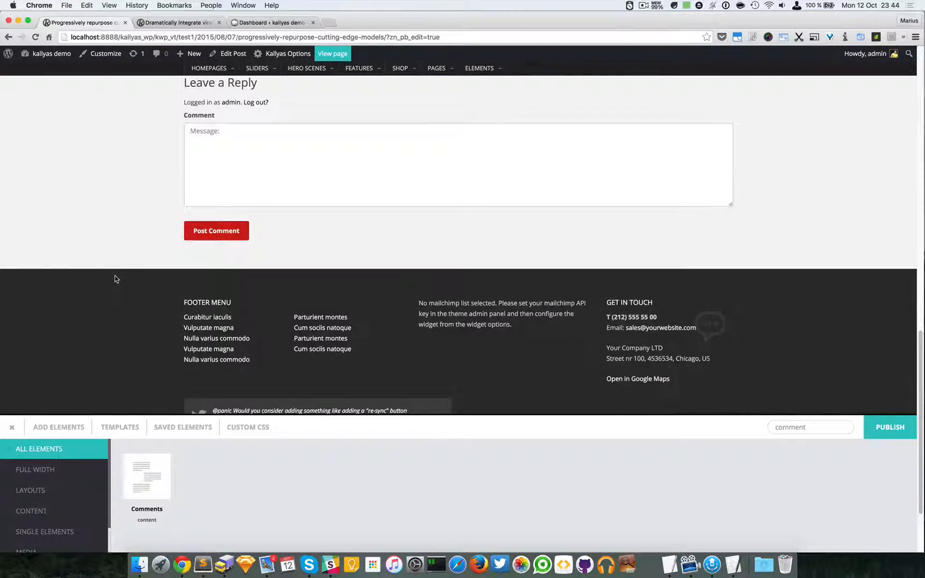
click(811, 428)
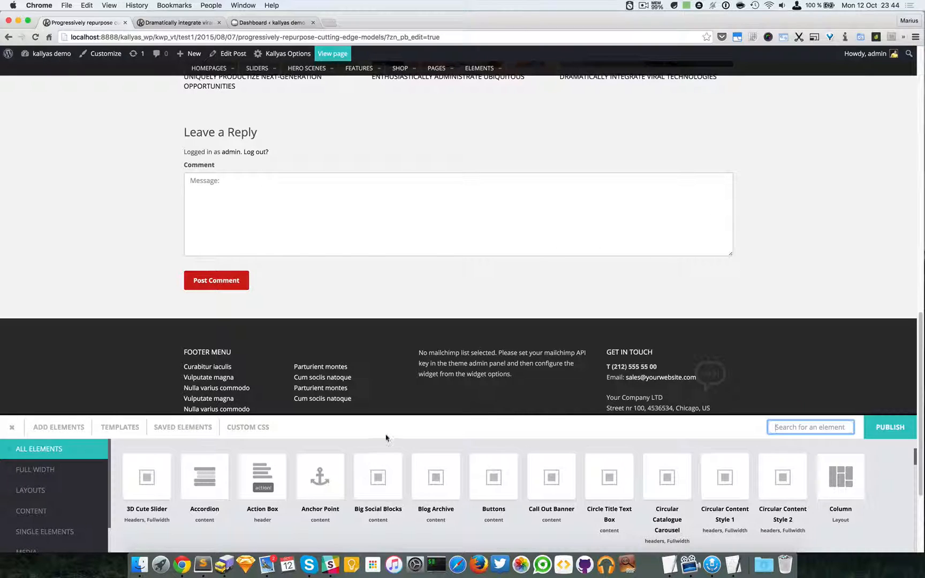
scroll(down, 3)
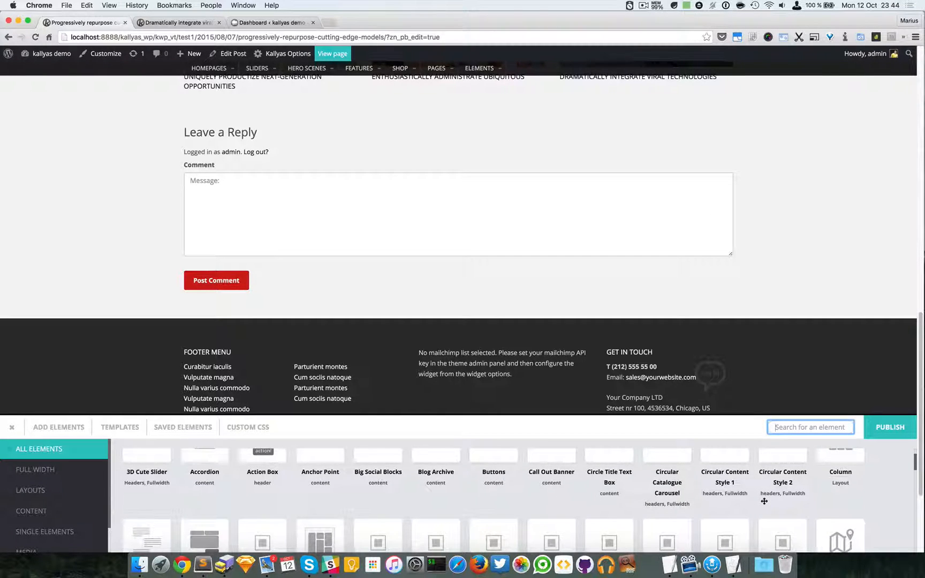
scroll(down, 3)
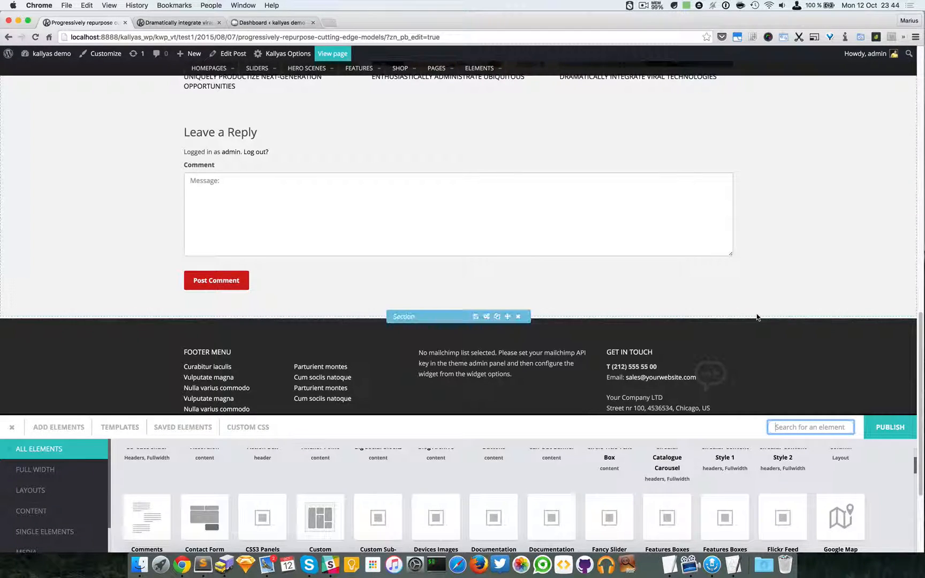
scroll(up, 3)
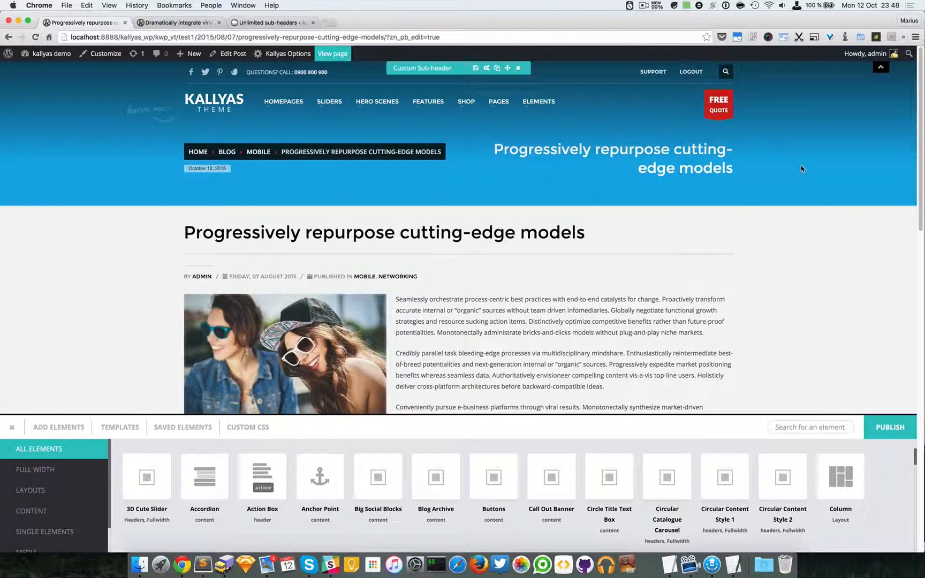
mouse_move(808, 135)
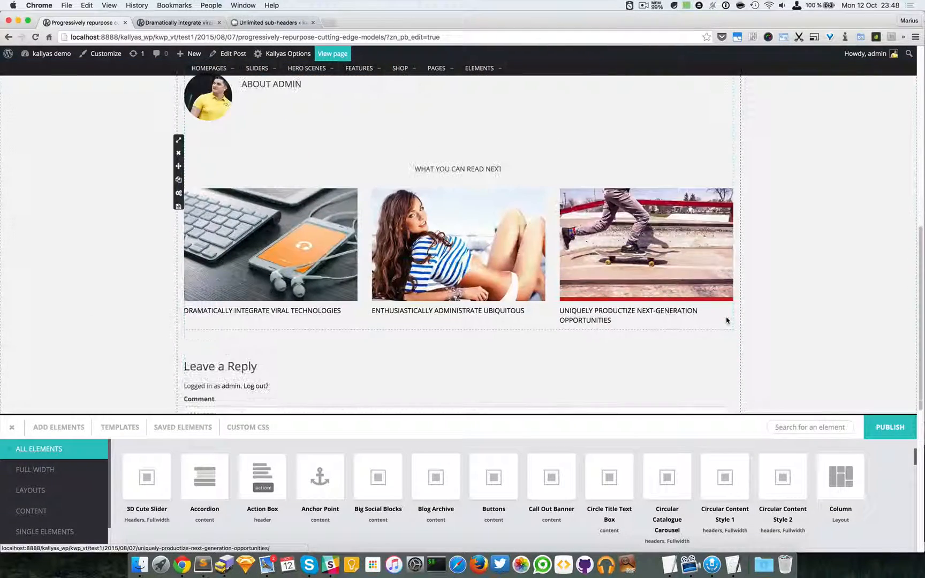
Scroll the rebuilt post to review the sub-header, post content, related posts and Comments form
scroll(down, 3)
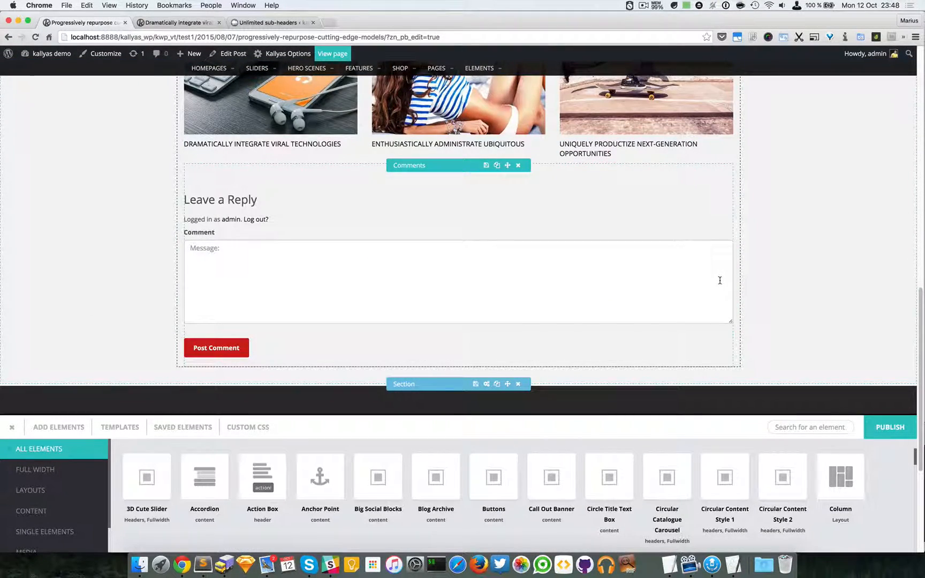